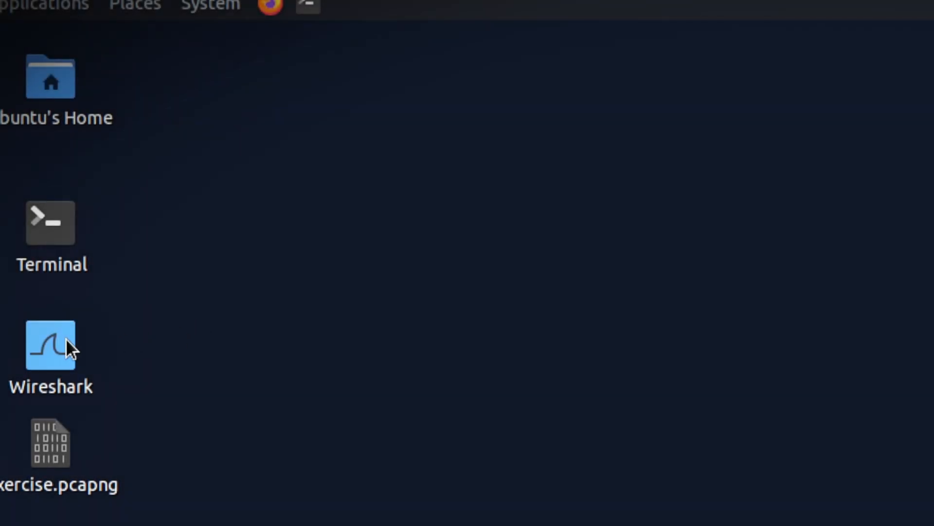
Launch Wireshark and load the http1.pcapng capture from the Desktop.
double_click(50, 343)
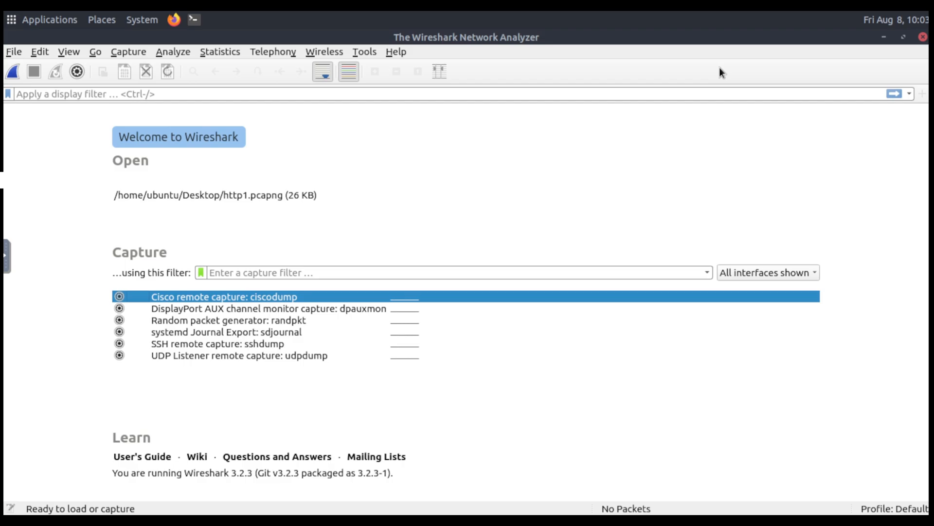
mouse_move(716, 71)
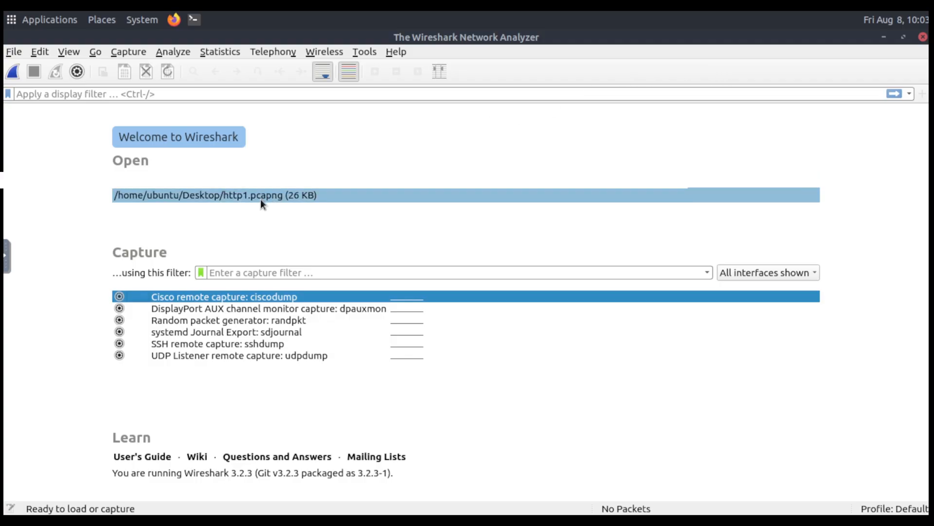
double_click(214, 196)
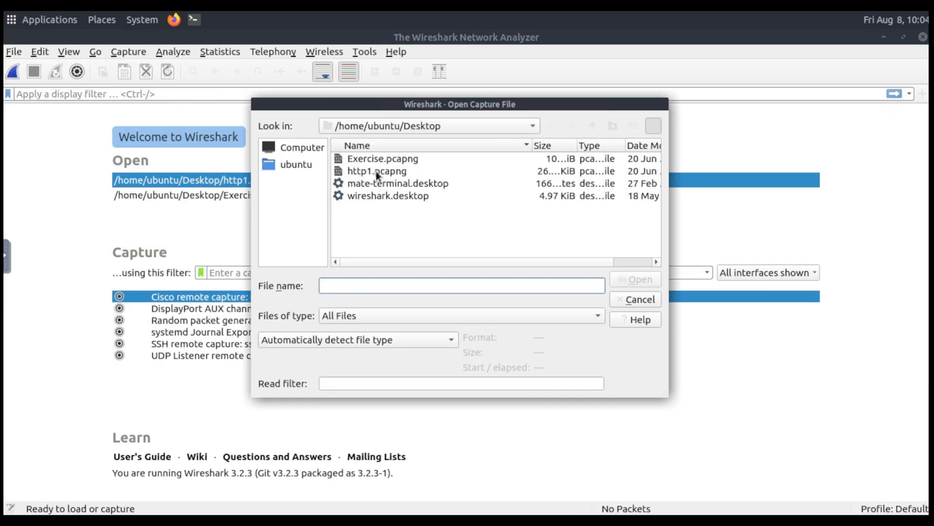
left_click(377, 171)
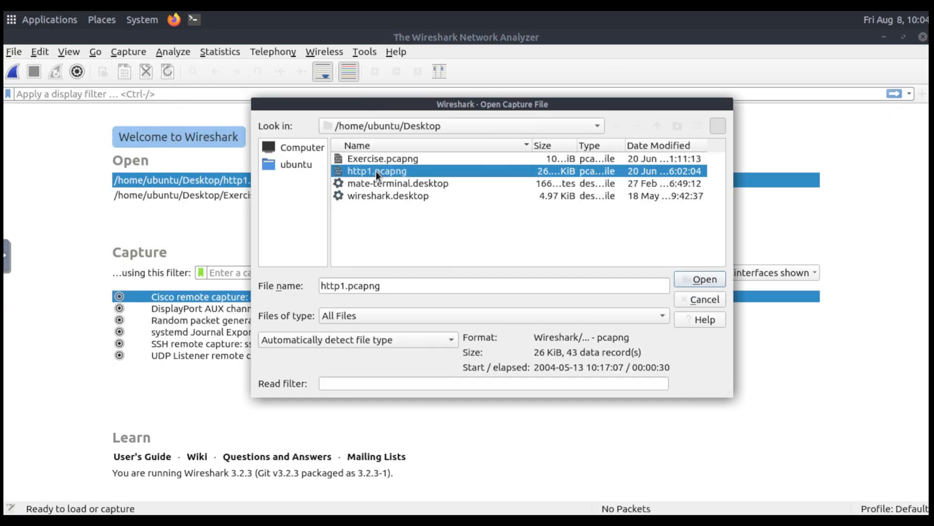
left_click(700, 279)
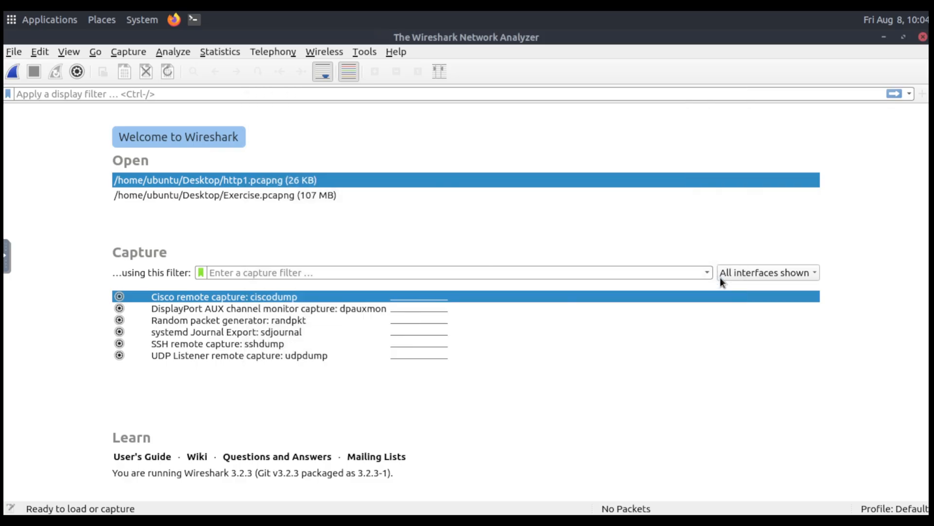
double_click(217, 180)
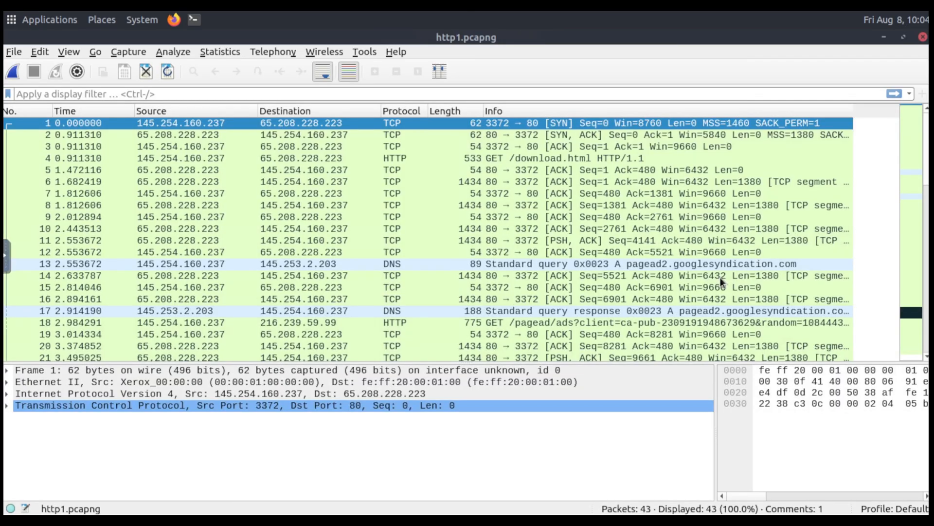